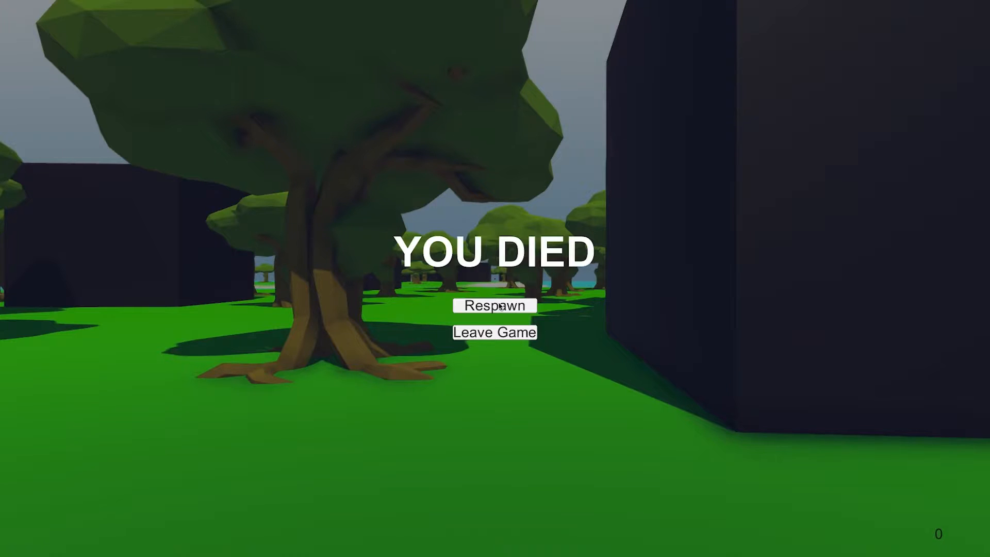
# - Respawn from the YOU DIED screen twice, returning as David with full health
pyautogui.click(494, 306)
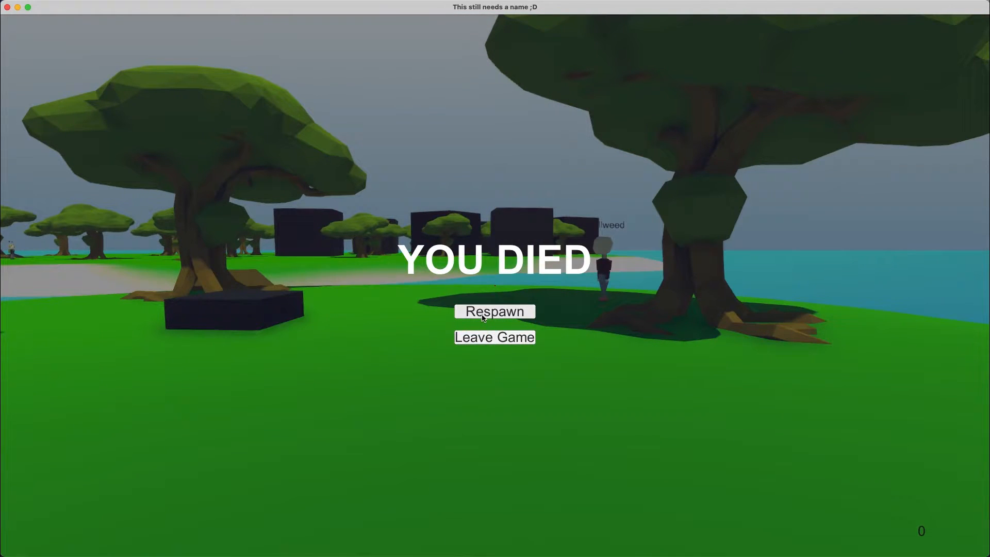
pyautogui.click(494, 312)
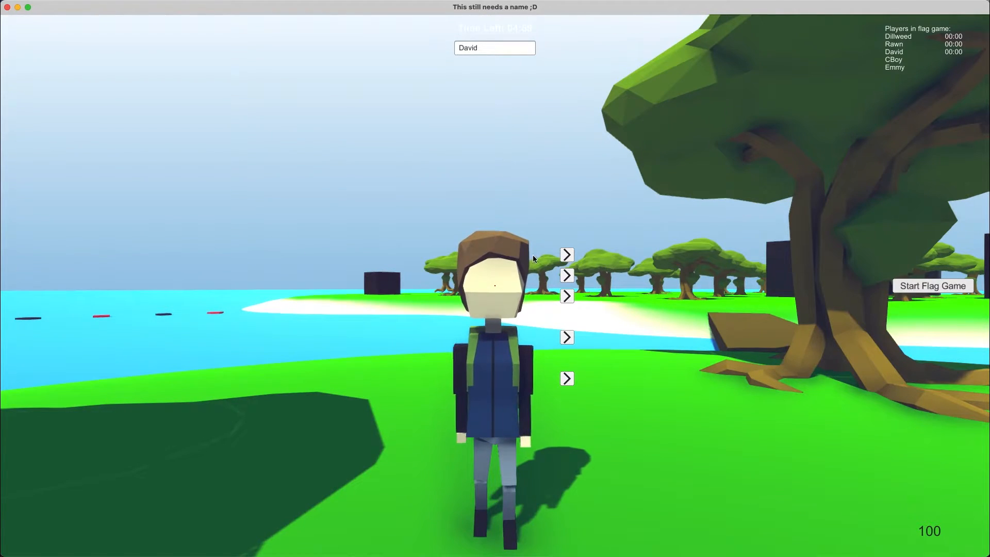
# - Start a Flag Game round from the lobby and return focus to the game view
pyautogui.click(931, 286)
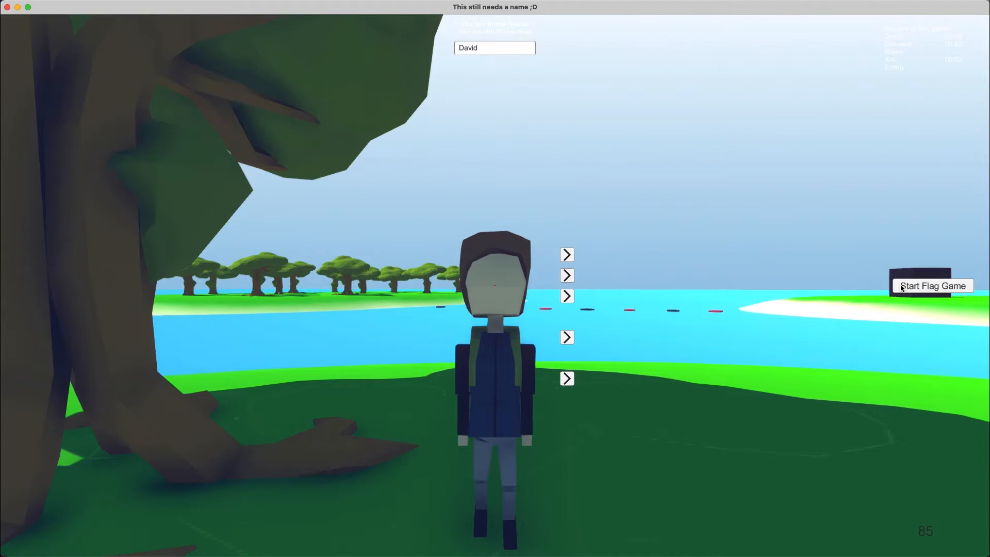
pyautogui.click(932, 285)
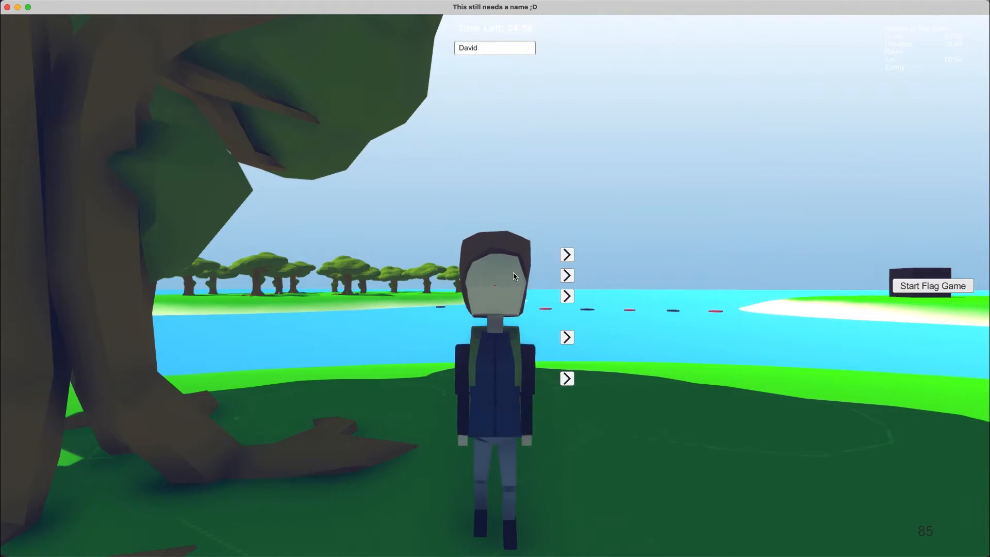
pyautogui.click(932, 285)
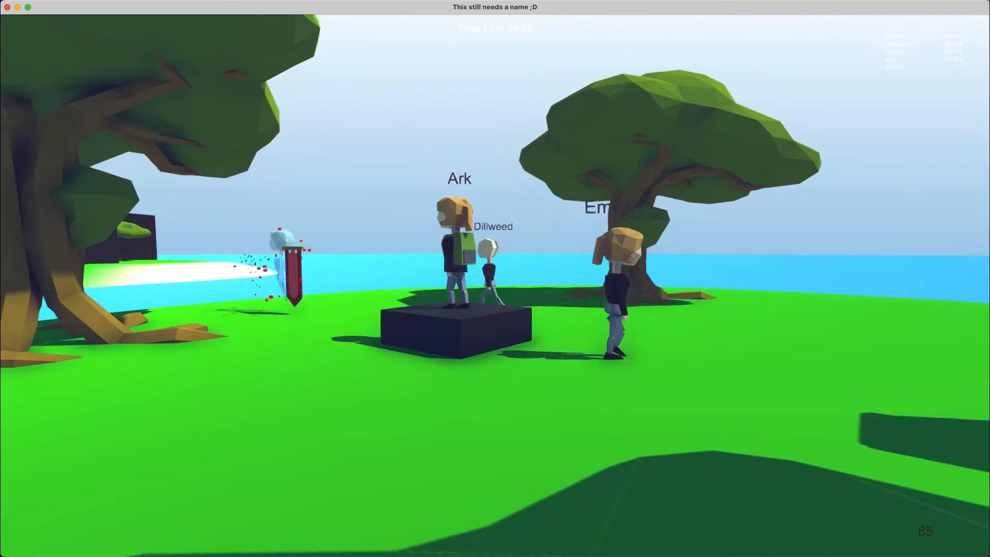